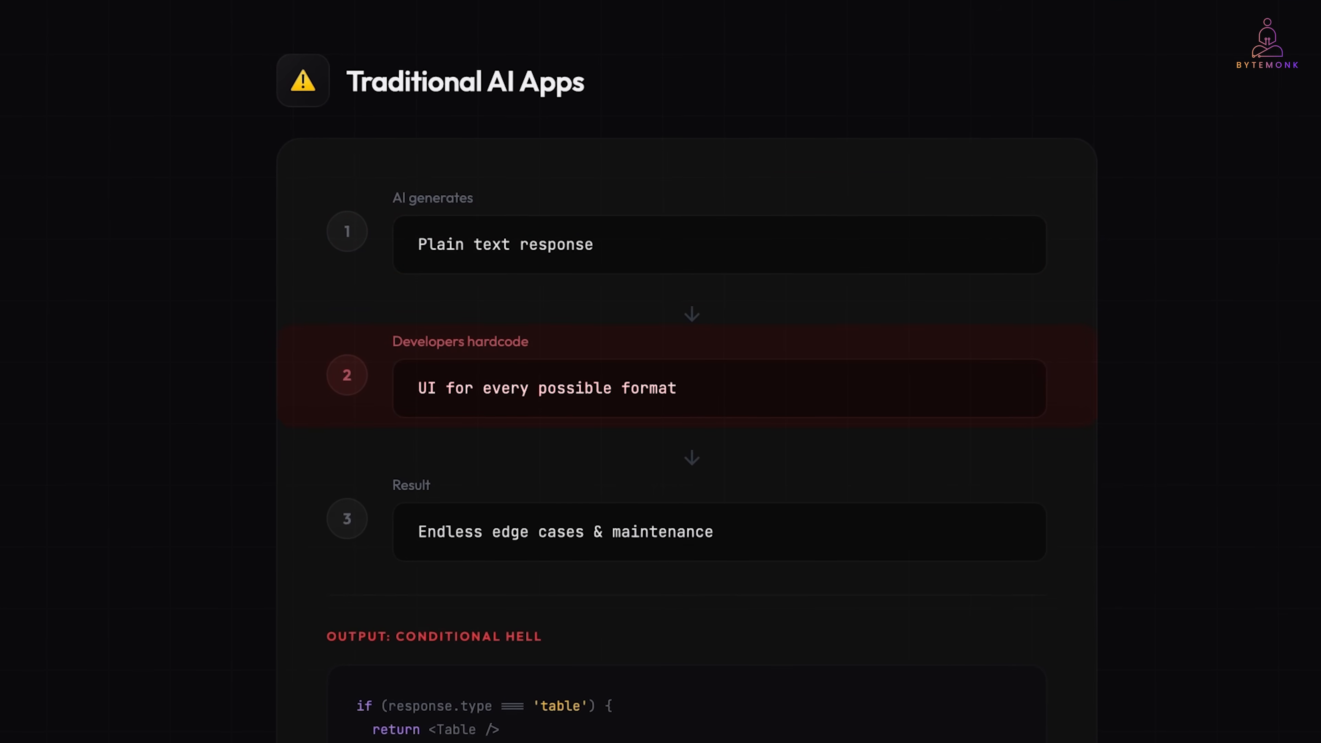
- Scroll the explainer past Traditional AI Apps to the Generative UI slide
scroll(down, 3)
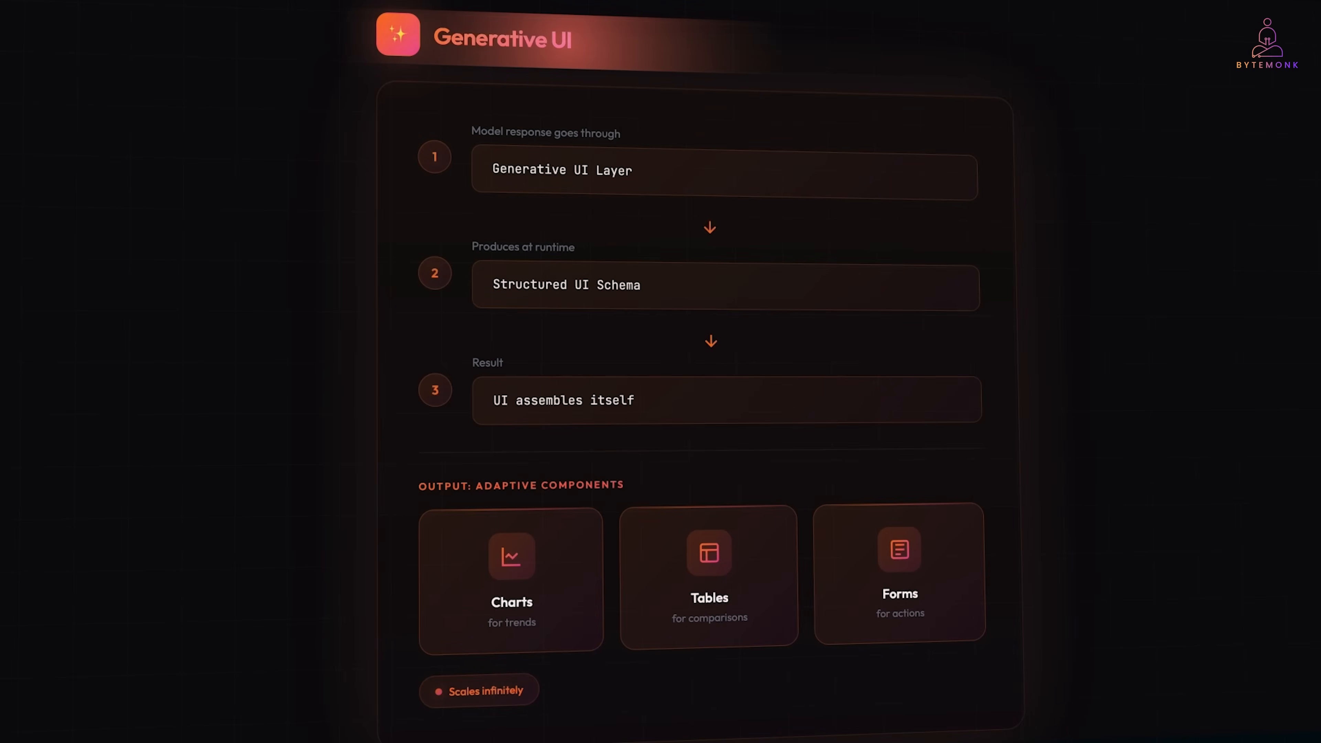
scroll(down, 3)
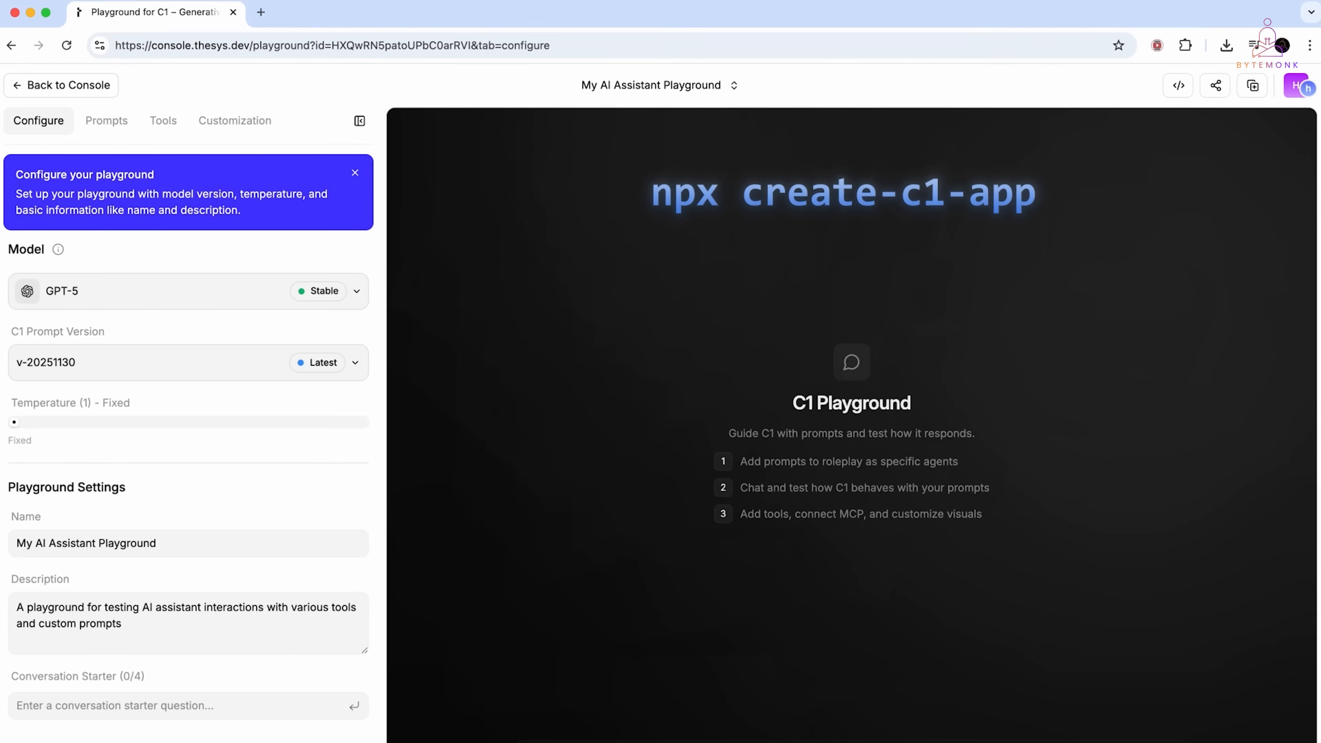
- Switch the playground model from GPT-5 to Claude Sonnet 4 in the Model list
click(355, 290)
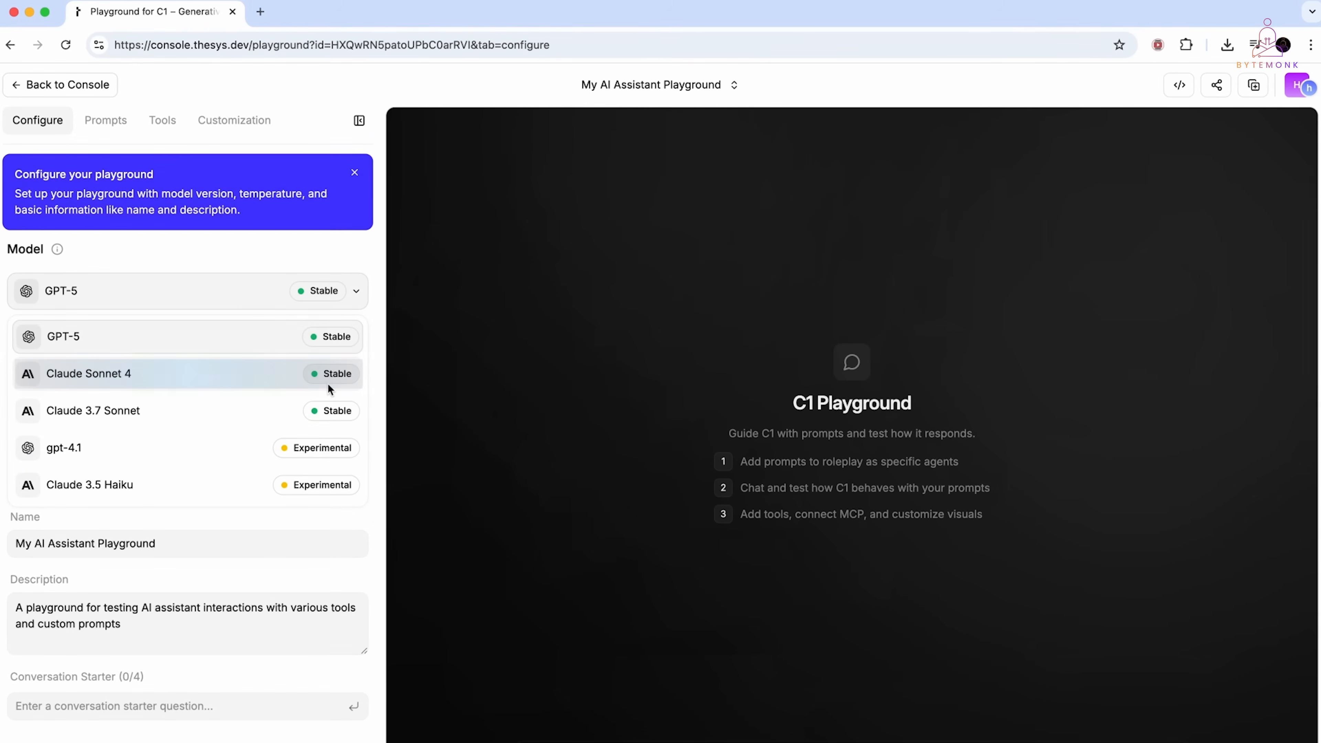
mouse_move(321, 360)
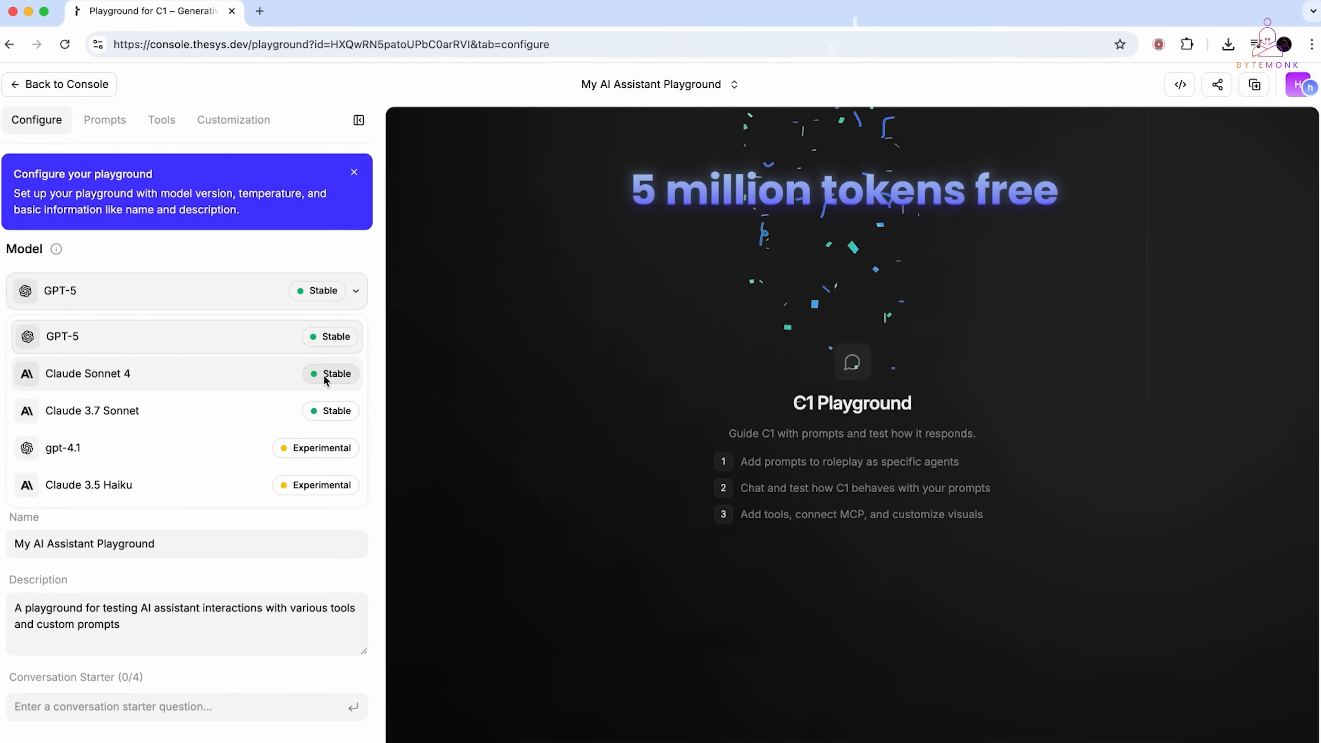
click(87, 373)
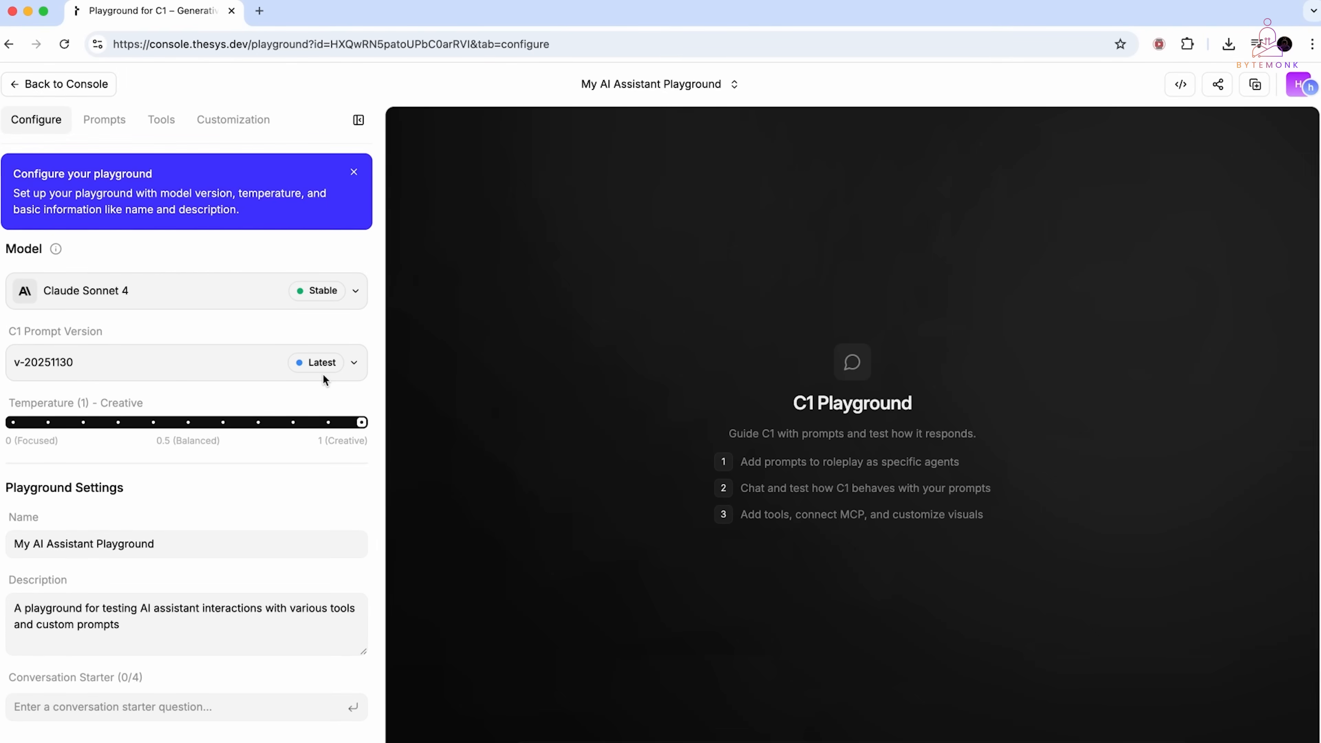